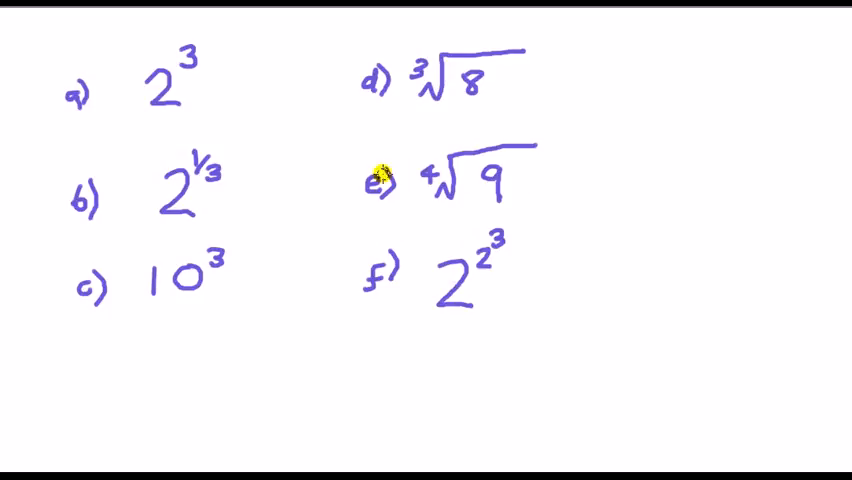
mouse_move(266, 104)
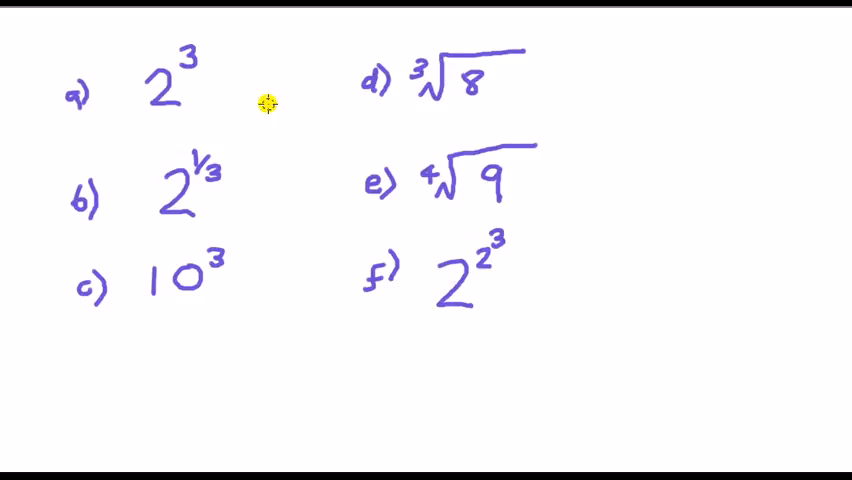